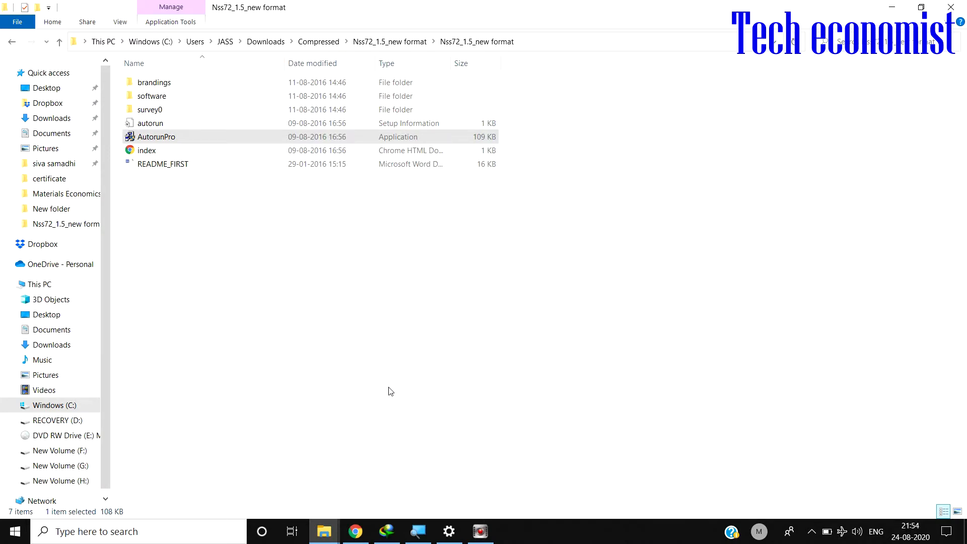
mouse_move(193, 277)
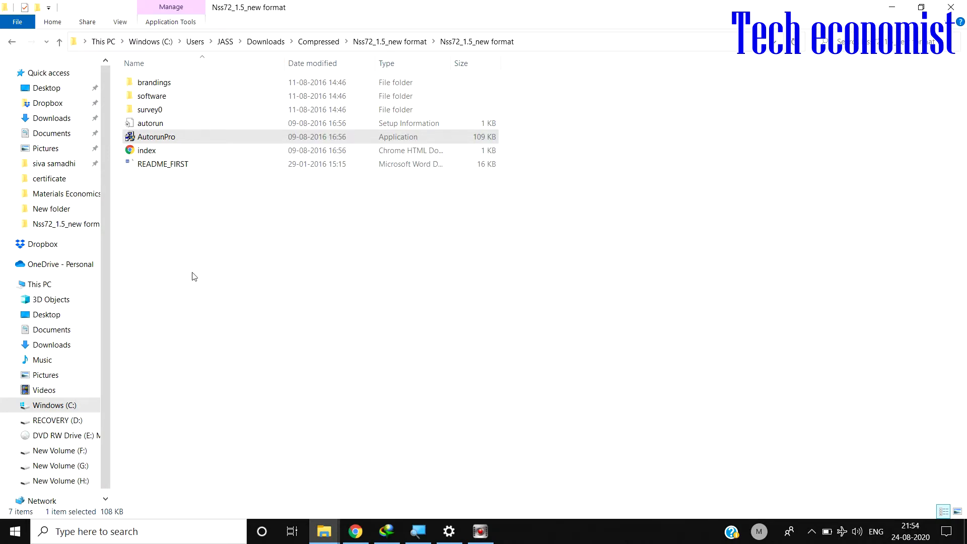
mouse_move(194, 273)
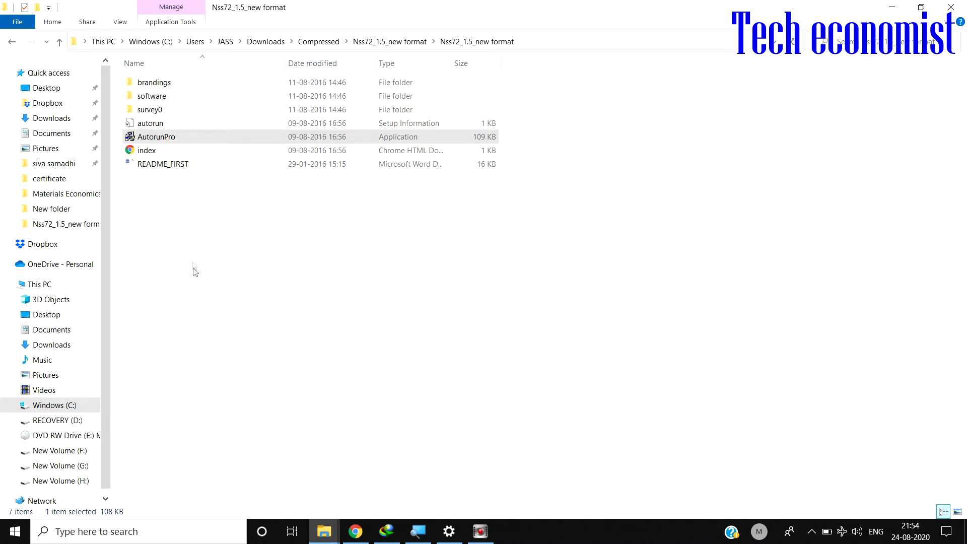
- Browse into the Nss72_1.5_new format folder and open the survey's index page in Chrome
click(390, 42)
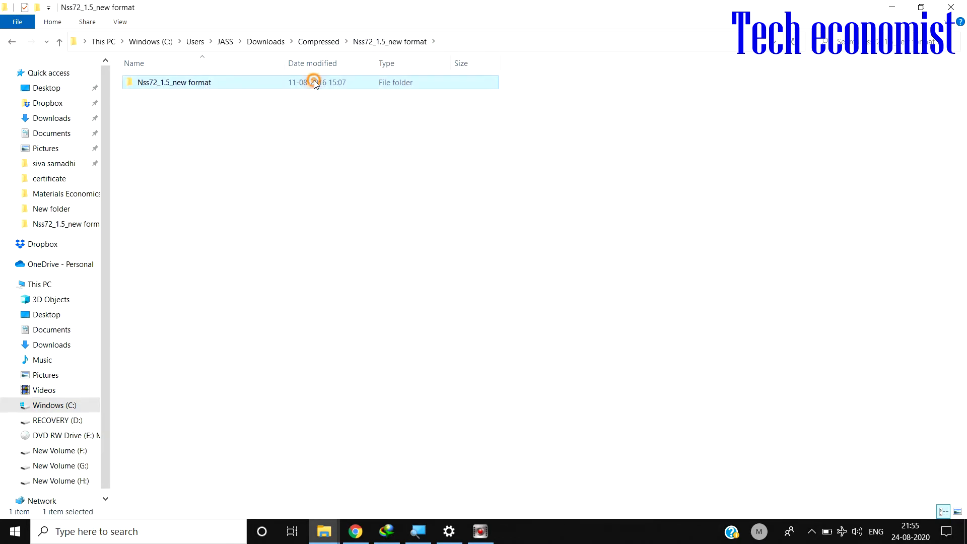
double_click(173, 82)
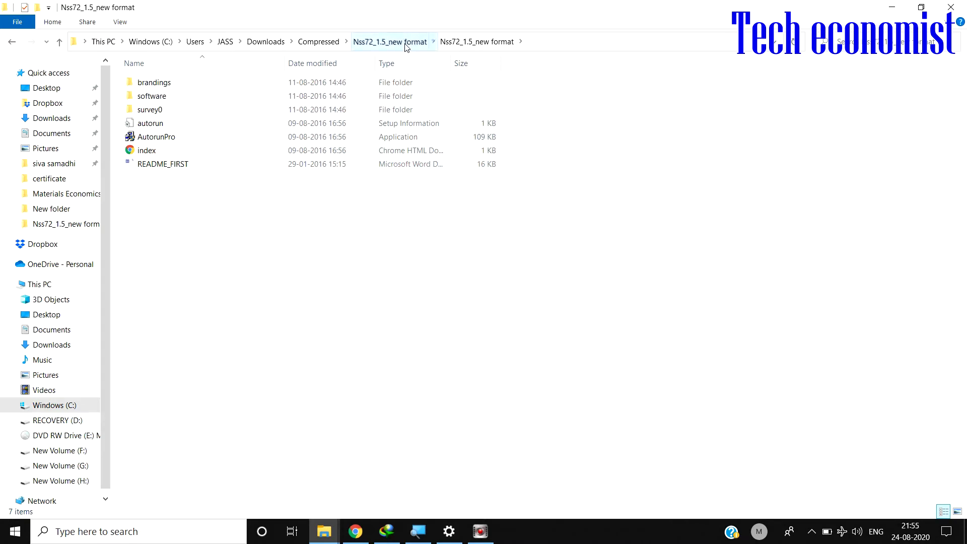
click(391, 41)
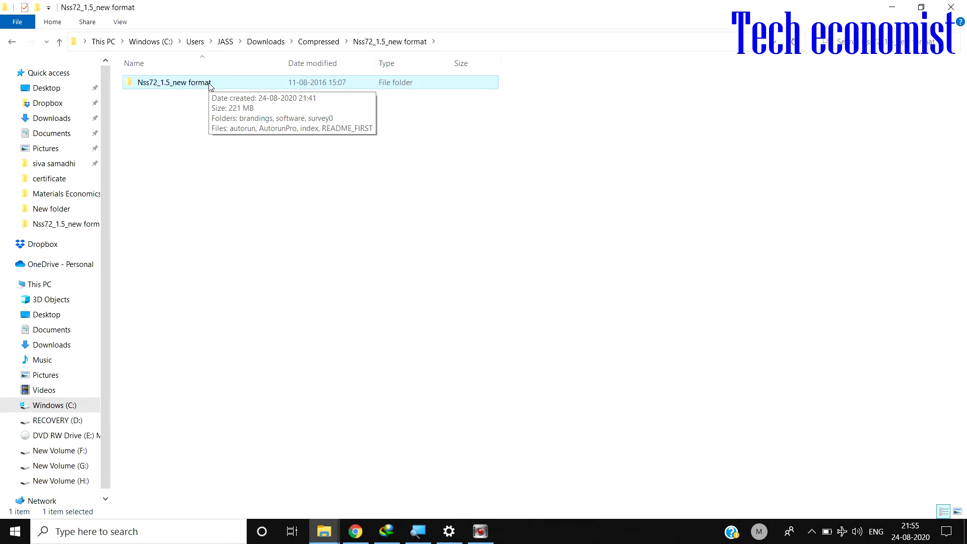
click(212, 87)
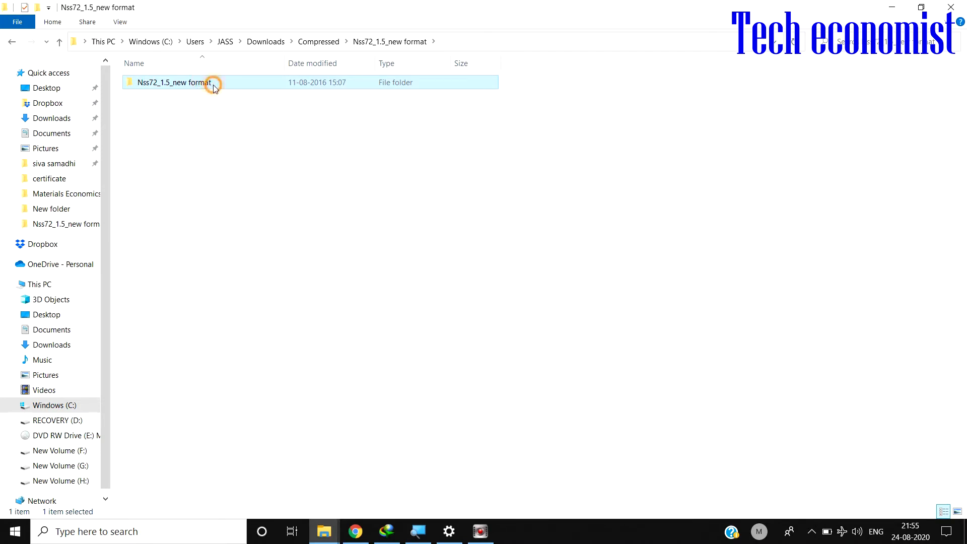
double_click(174, 82)
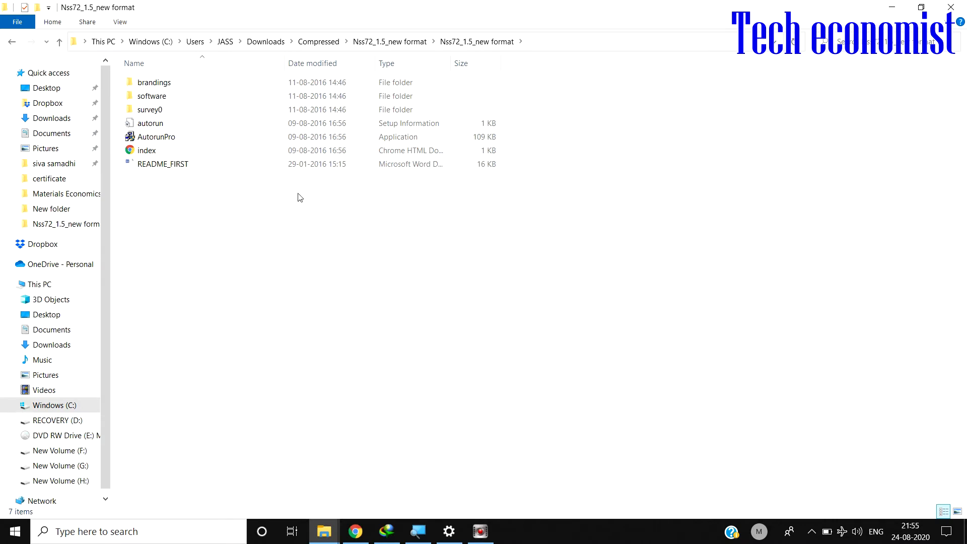
click(151, 123)
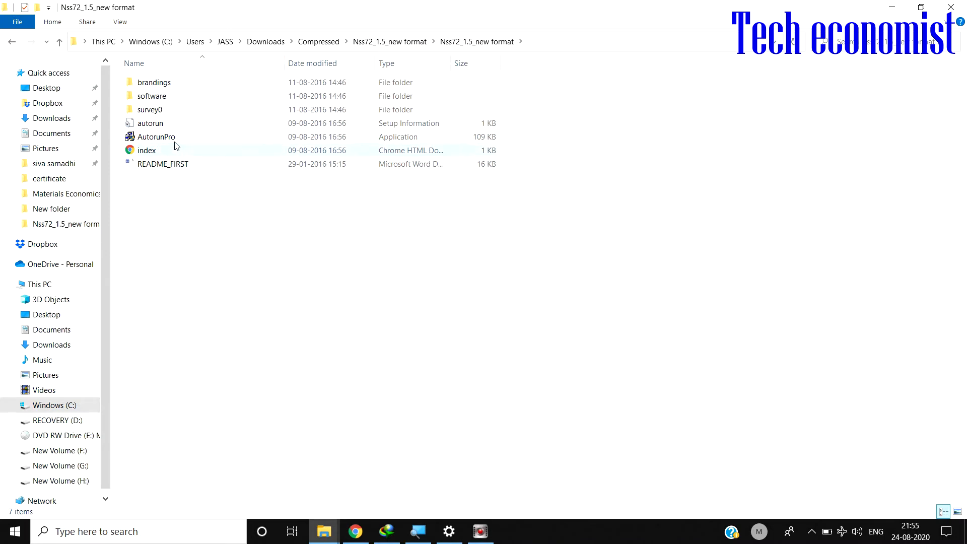
click(156, 137)
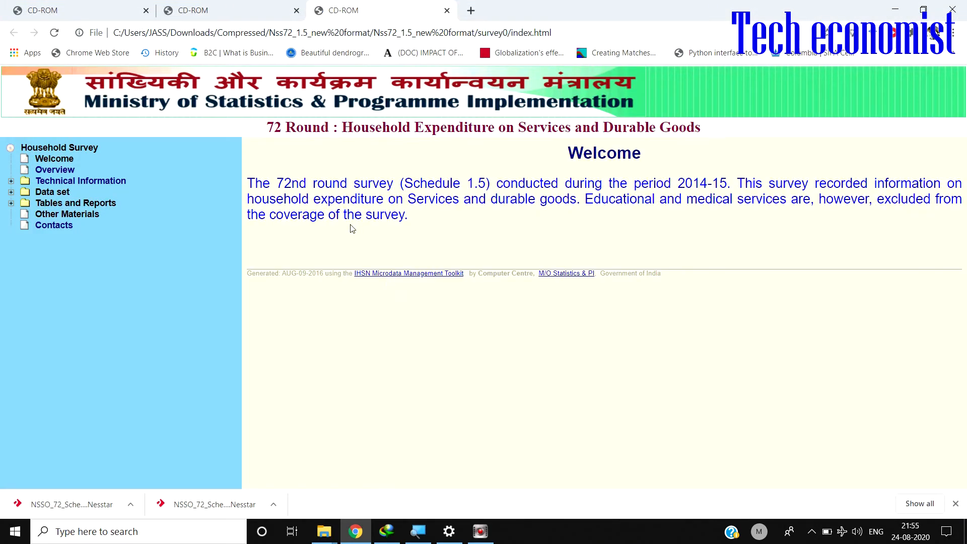
mouse_move(299, 142)
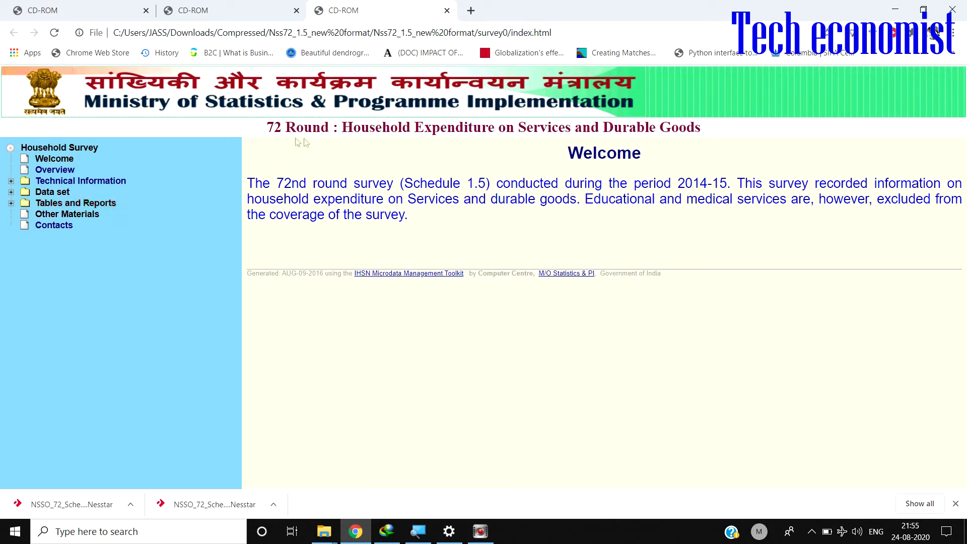
- Expand Data set, Data Dictionary and Data Files, then view Other Materials
drag(266, 127, 314, 127)
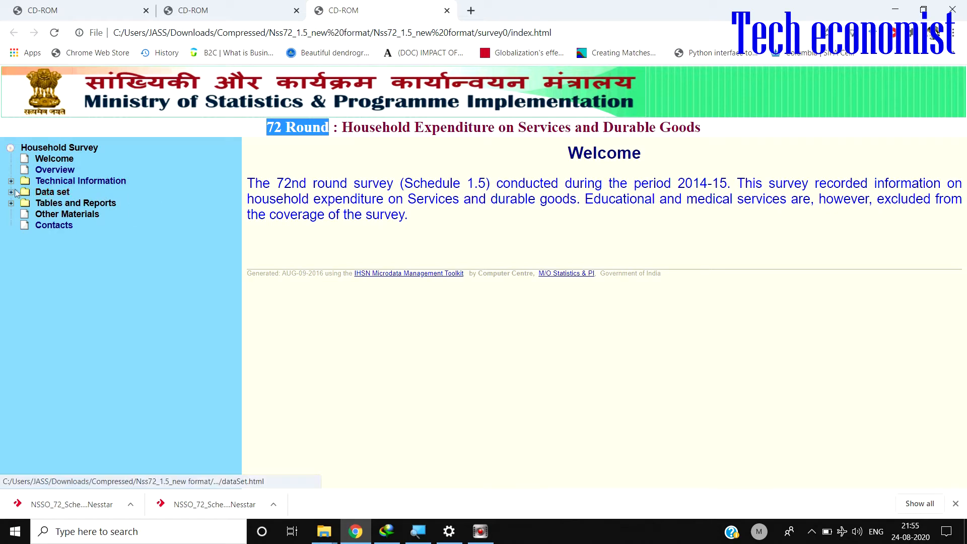
click(11, 192)
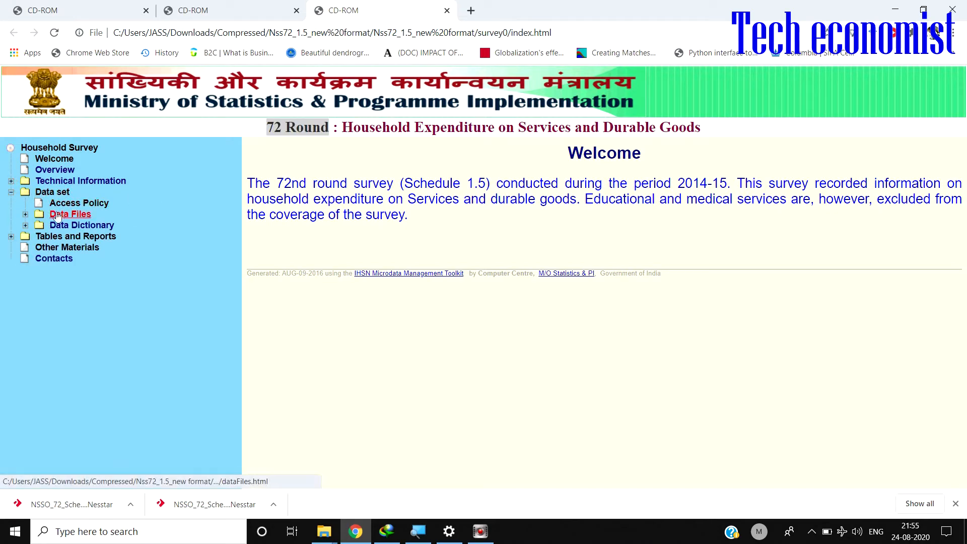
click(25, 225)
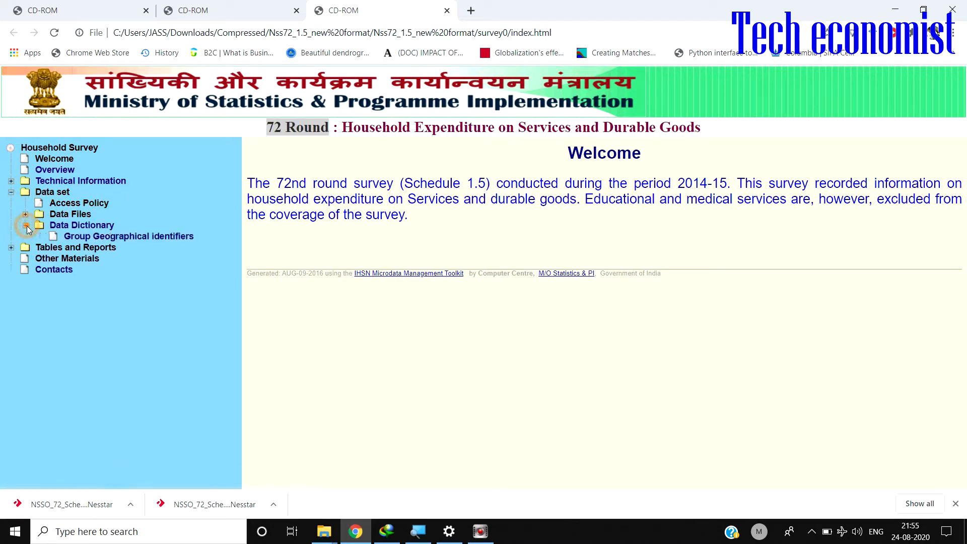
click(26, 214)
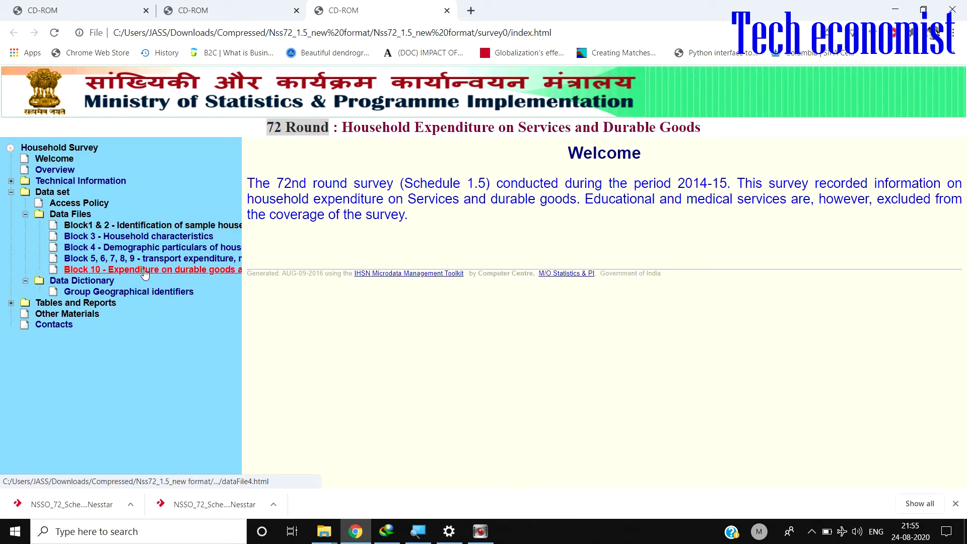
mouse_move(81, 280)
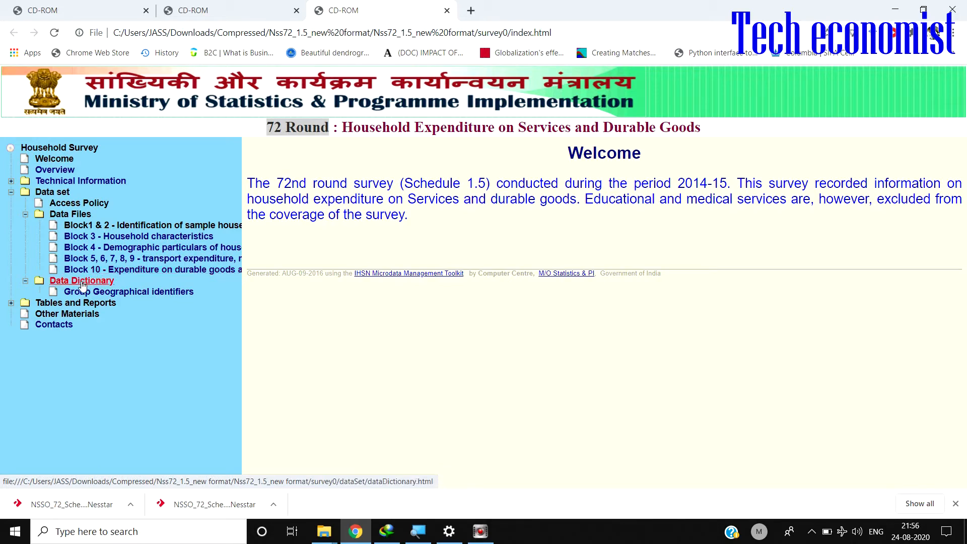
click(66, 313)
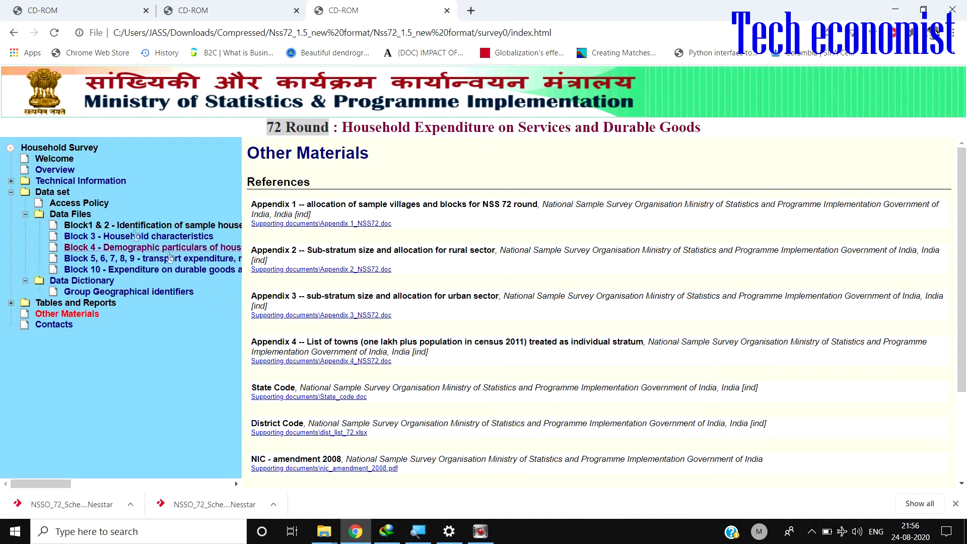
- Get the Nesstar-format data file from the Data Files page and show it in Downloads
click(70, 214)
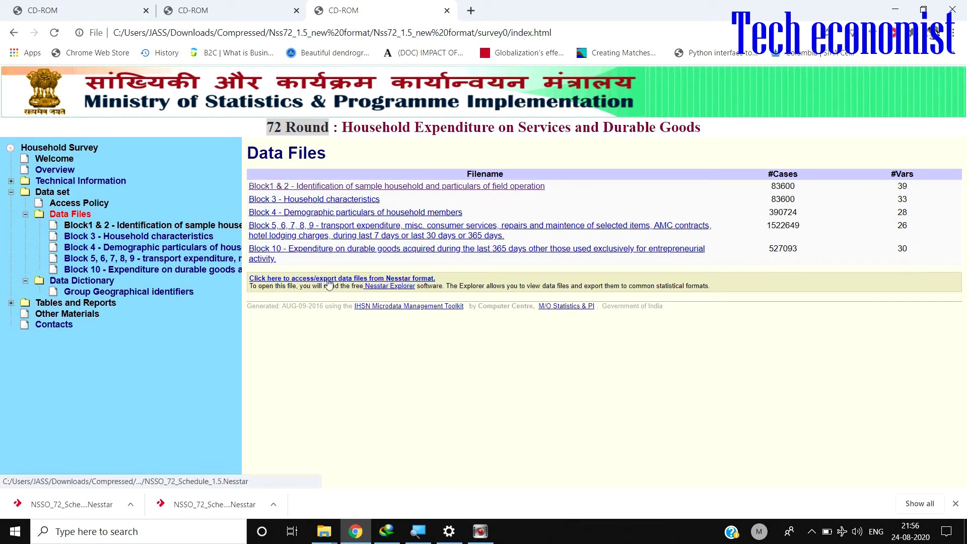
mouse_move(290, 318)
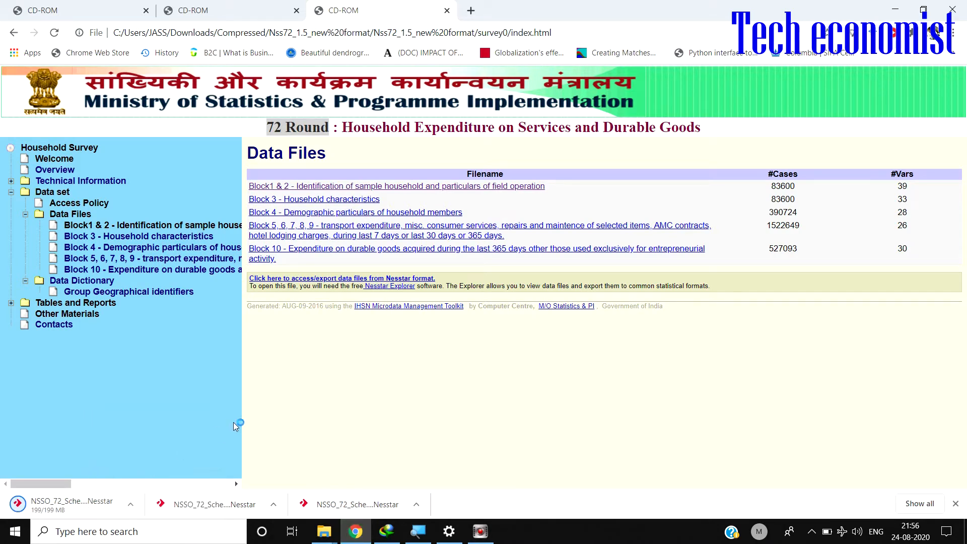
click(324, 531)
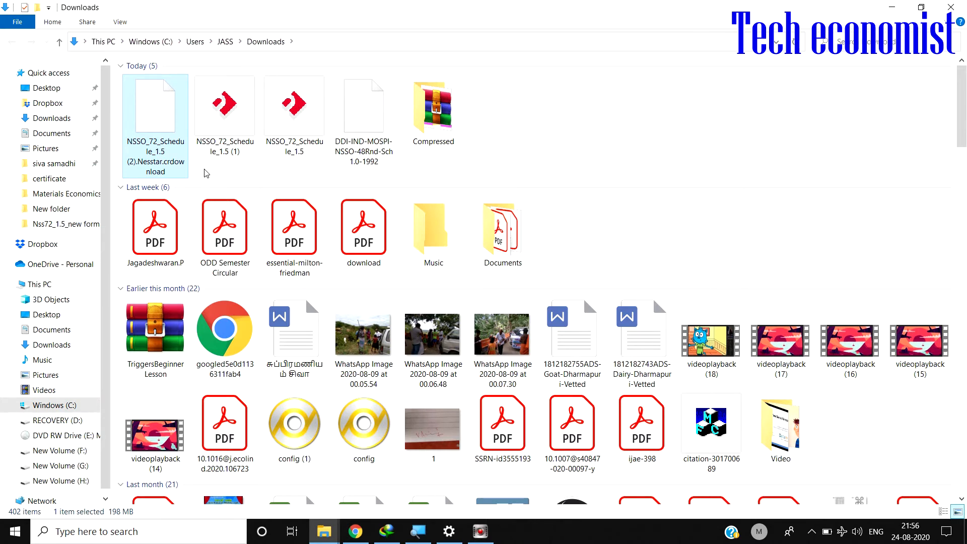
- Open the downloaded NSSO_72_Schedule_1.5 file in Nesstar and expand its datasets
click(224, 105)
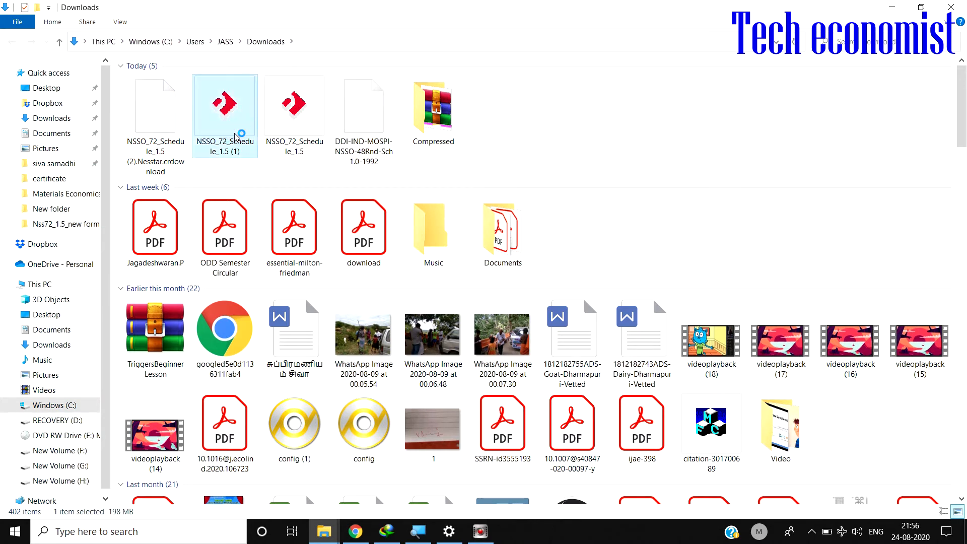
double_click(225, 103)
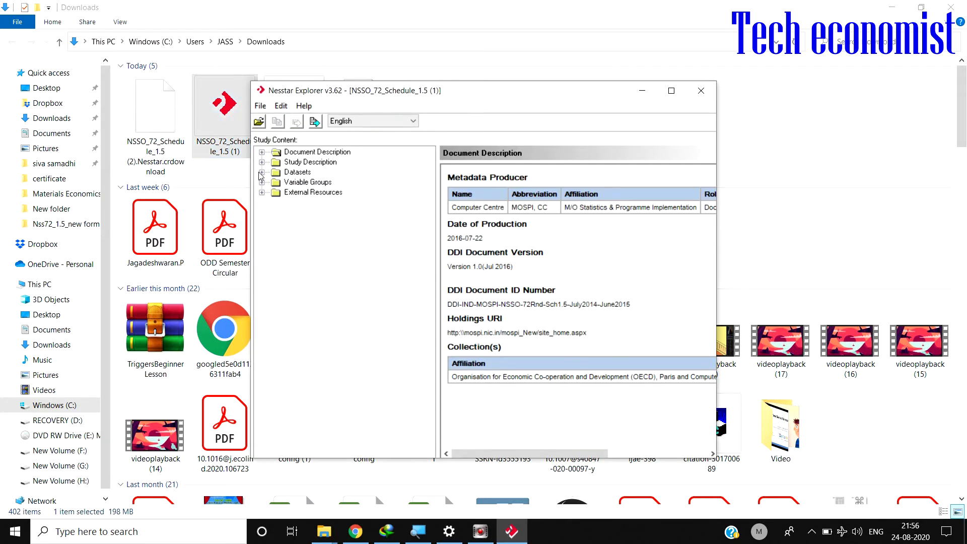
click(315, 152)
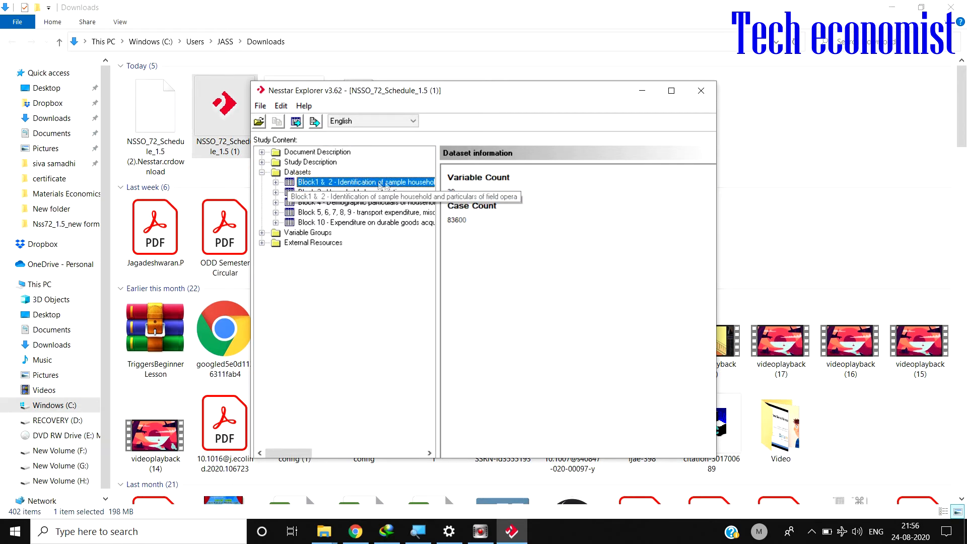
- Select the Block1 & 2 dataset, maximize the window, and start its export
click(349, 191)
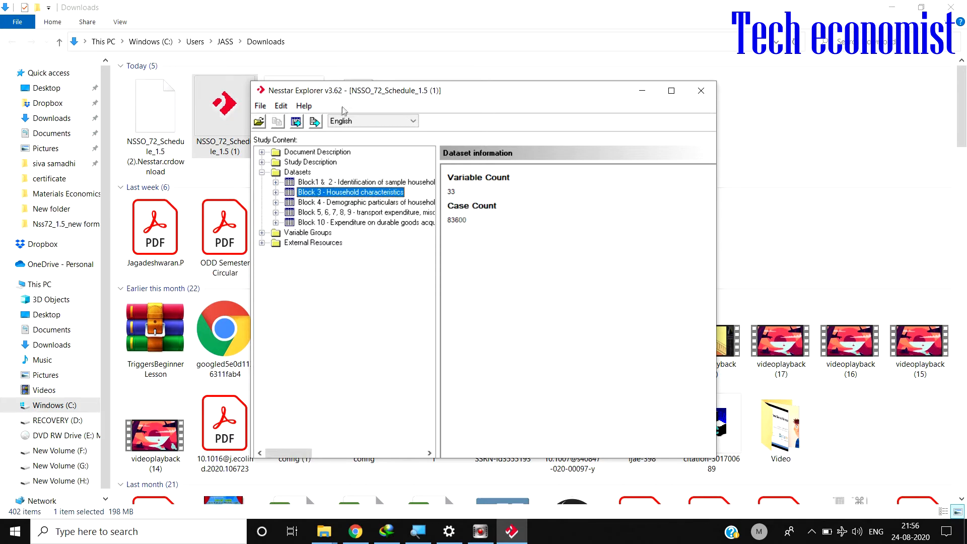
click(671, 90)
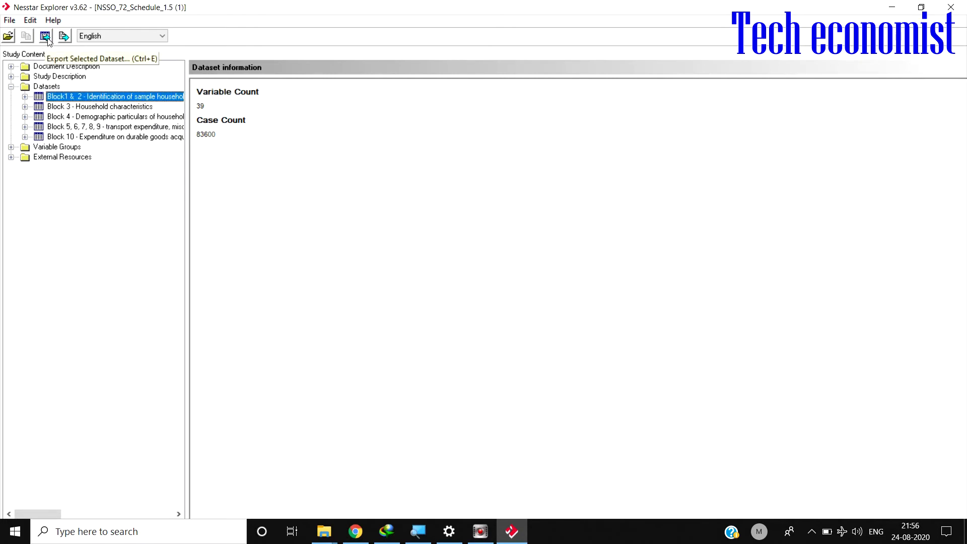
click(45, 36)
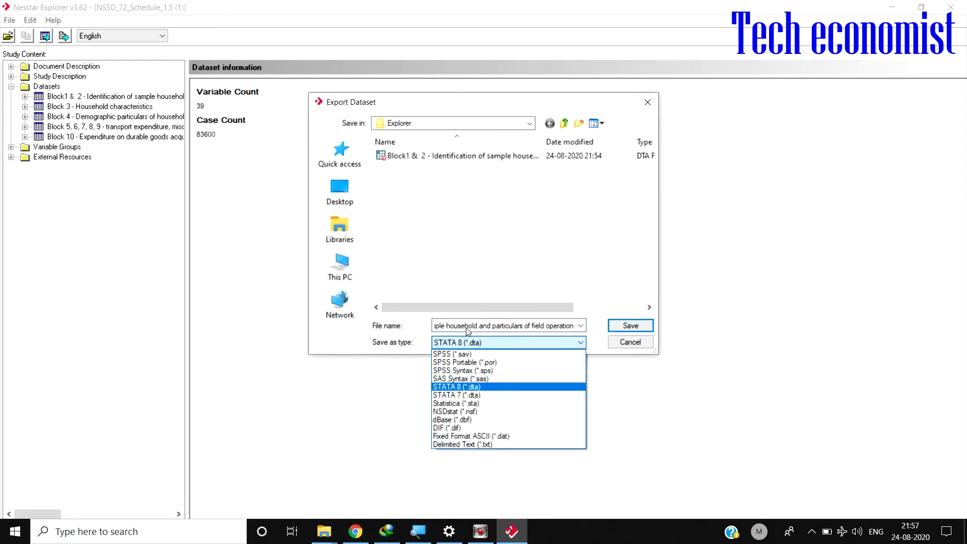
mouse_move(475, 353)
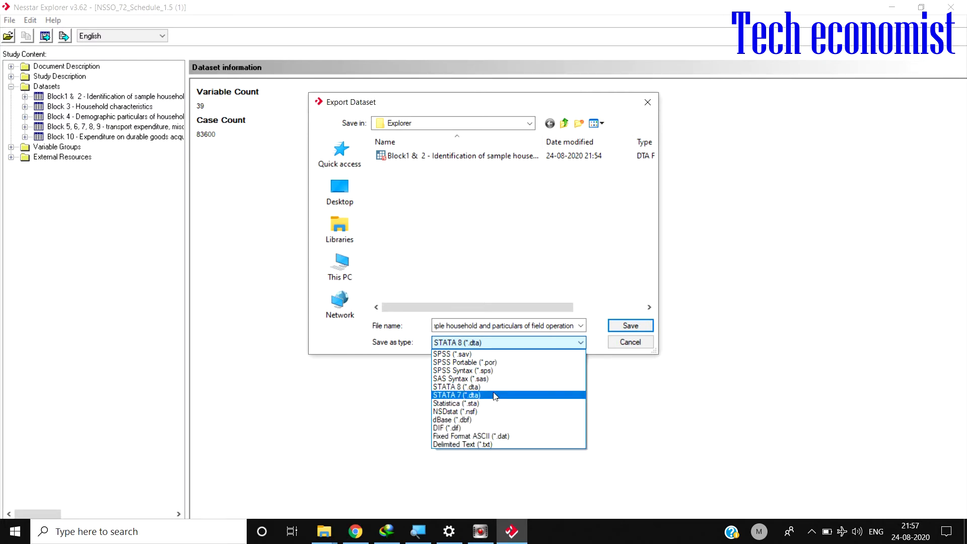
mouse_move(487, 387)
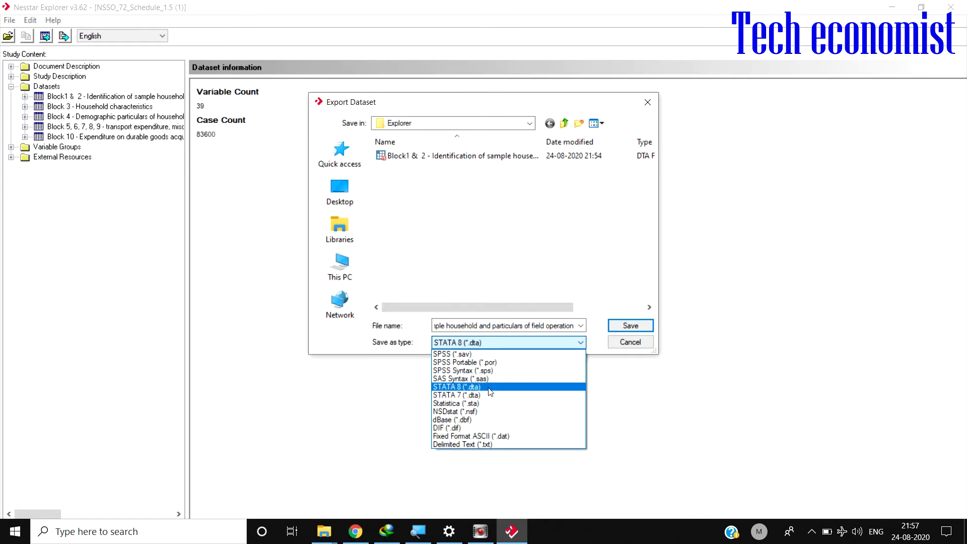
- Save the Block1 & 2 export as STATA 8 (*.dta) on the Desktop
click(456, 387)
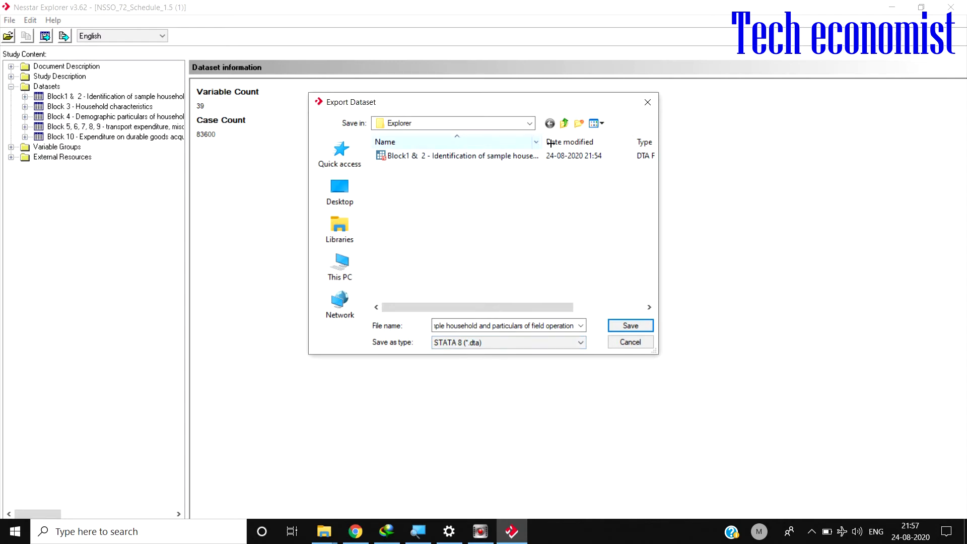
click(339, 192)
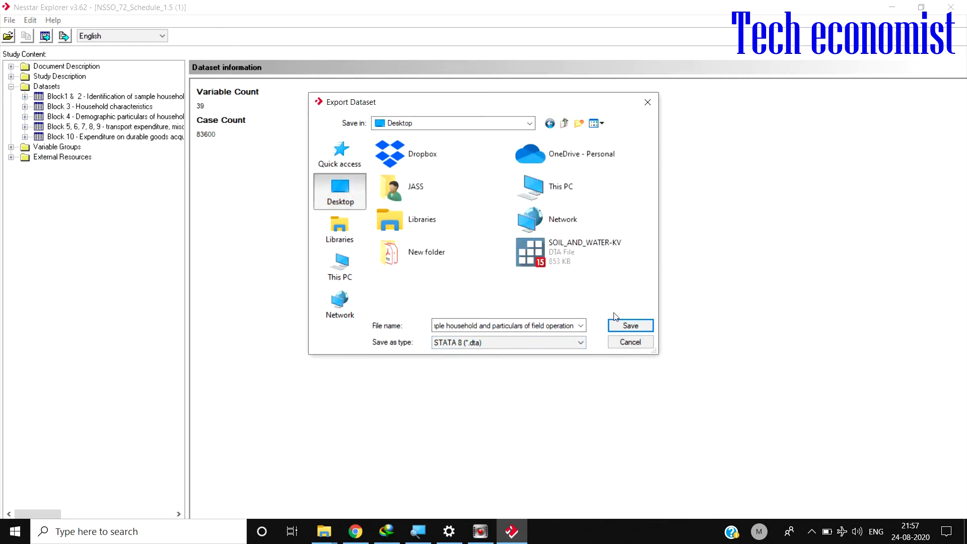
click(629, 326)
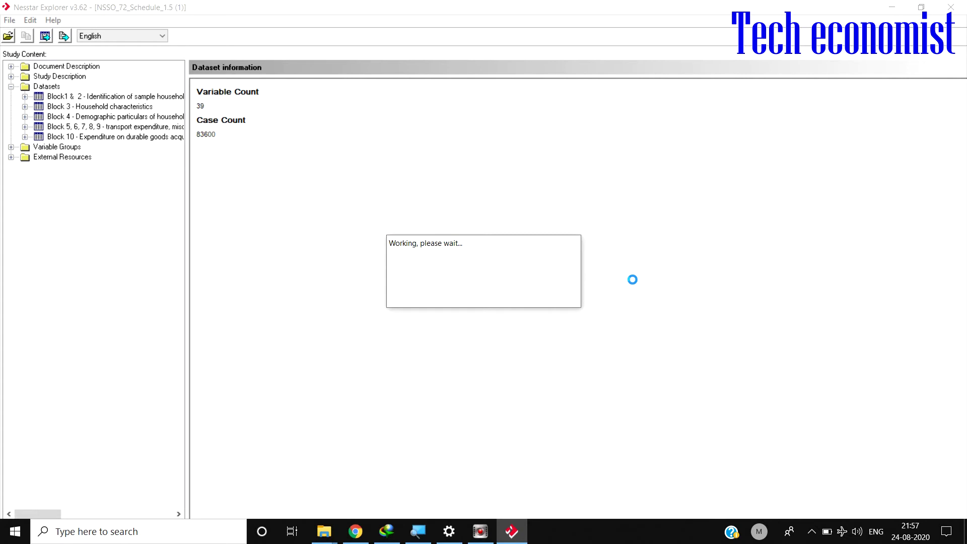
- Minimize Nesstar and select the exported Block1 & 2 .dta file on the Desktop
click(114, 96)
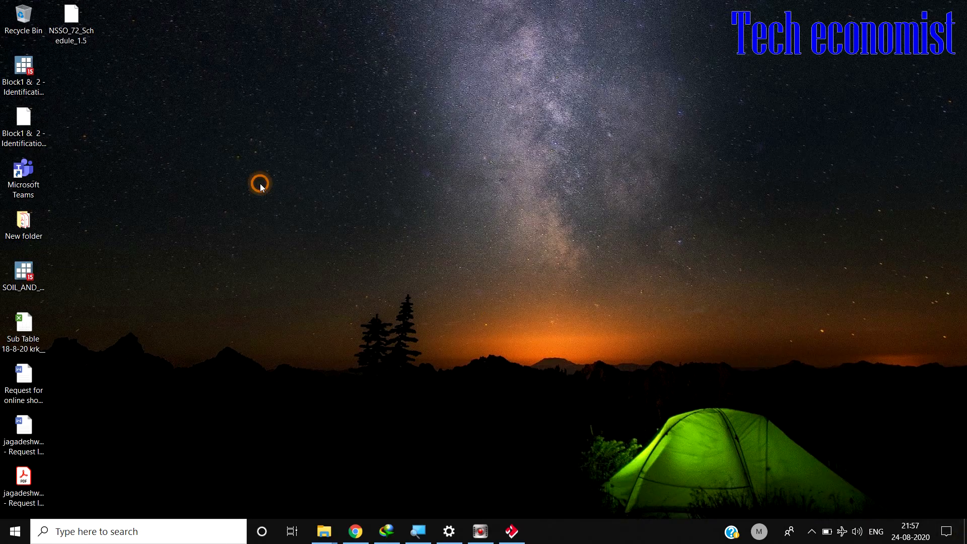
mouse_move(24, 222)
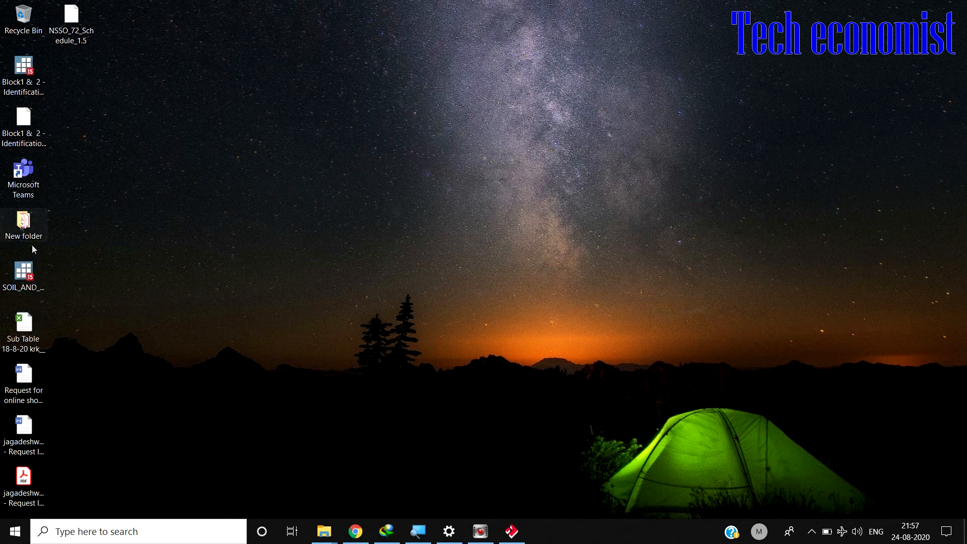
click(23, 68)
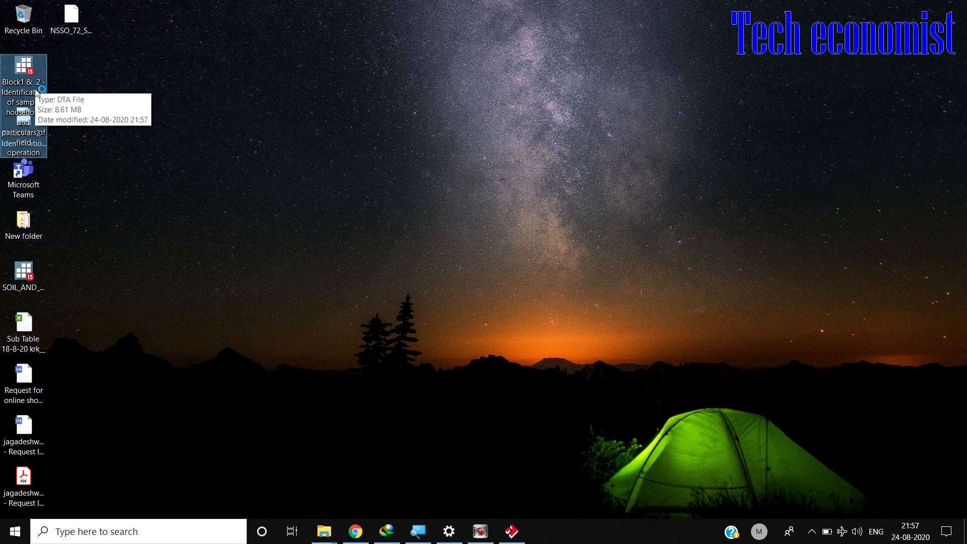
- Load the Block1 & 2 .dta file in Stata, then return to Chrome's Data Files page
double_click(24, 64)
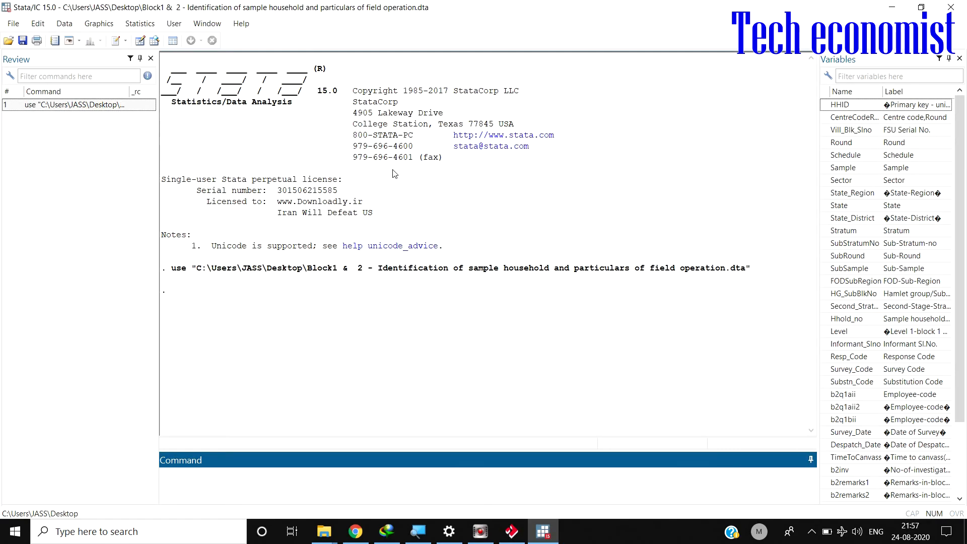
mouse_move(265, 63)
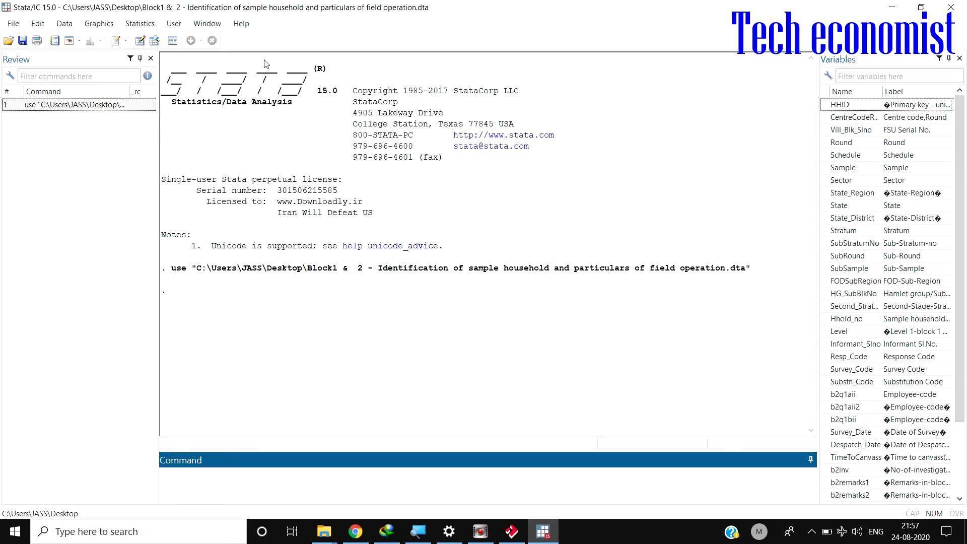
click(139, 41)
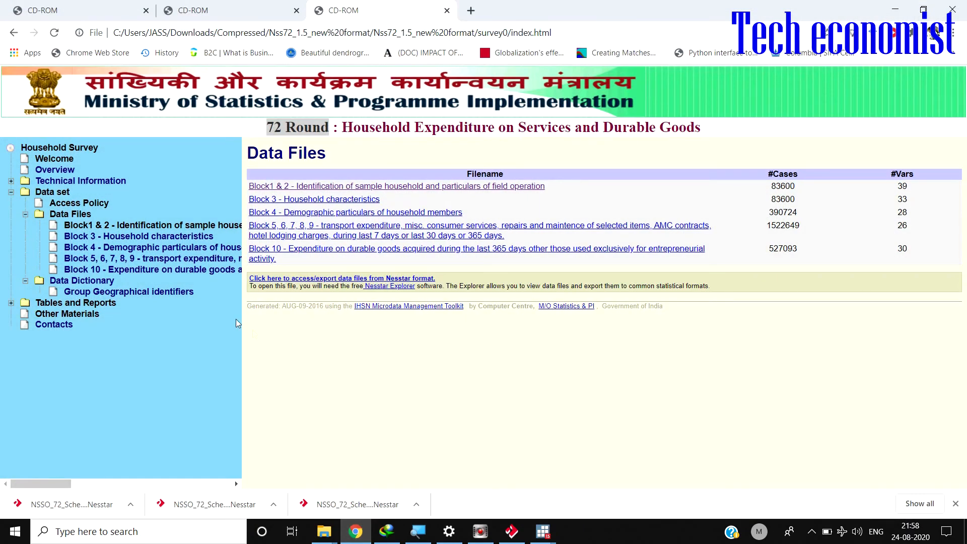
- Download Appendix_1_NSS72.doc from the survey's Other Materials page
click(127, 291)
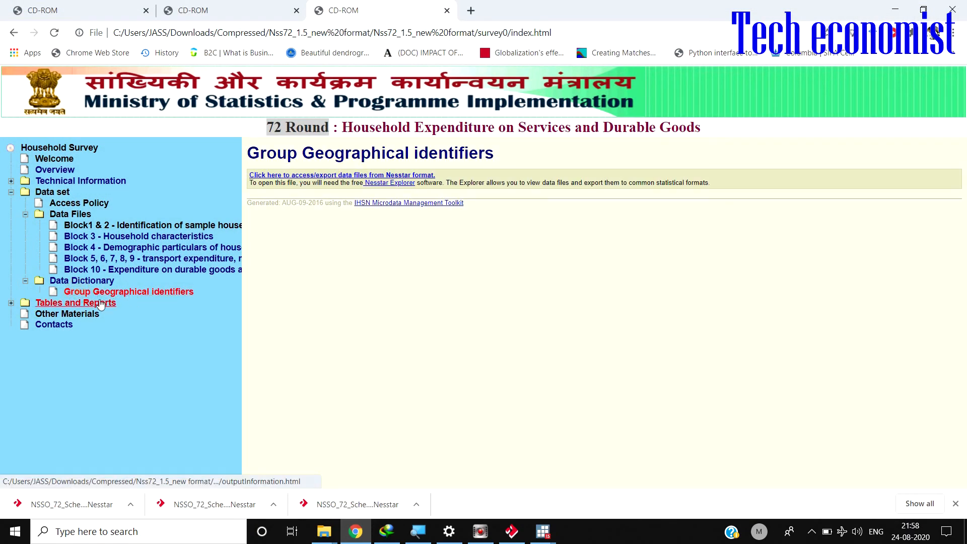
click(66, 313)
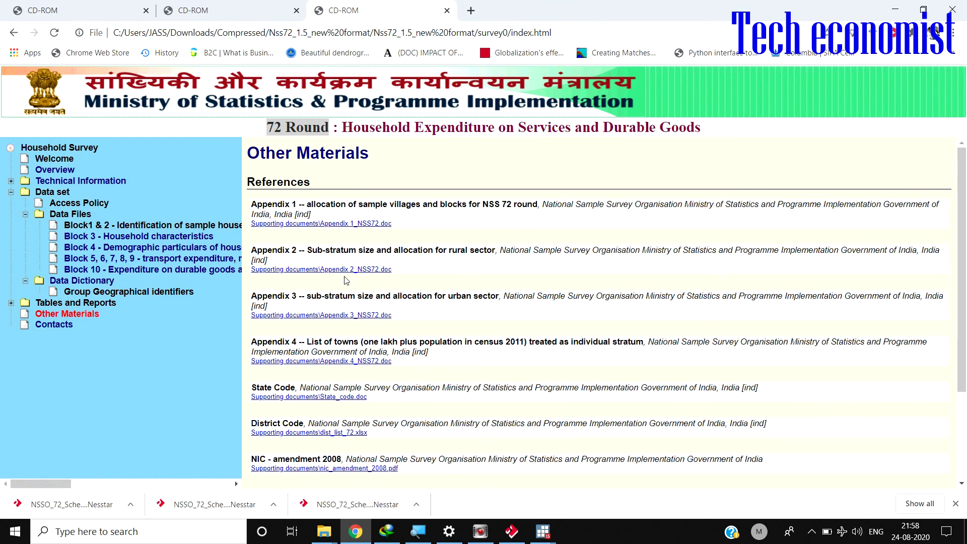
mouse_move(407, 264)
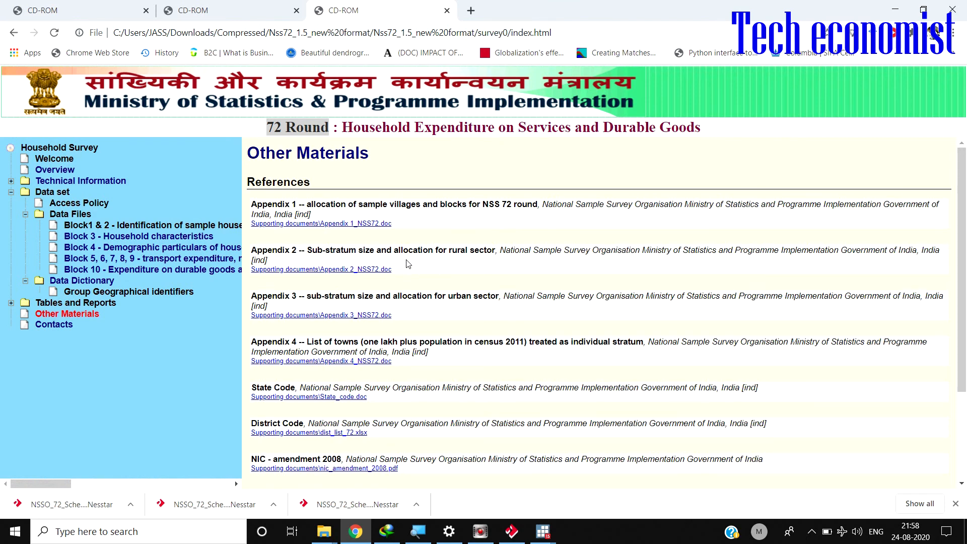
click(321, 223)
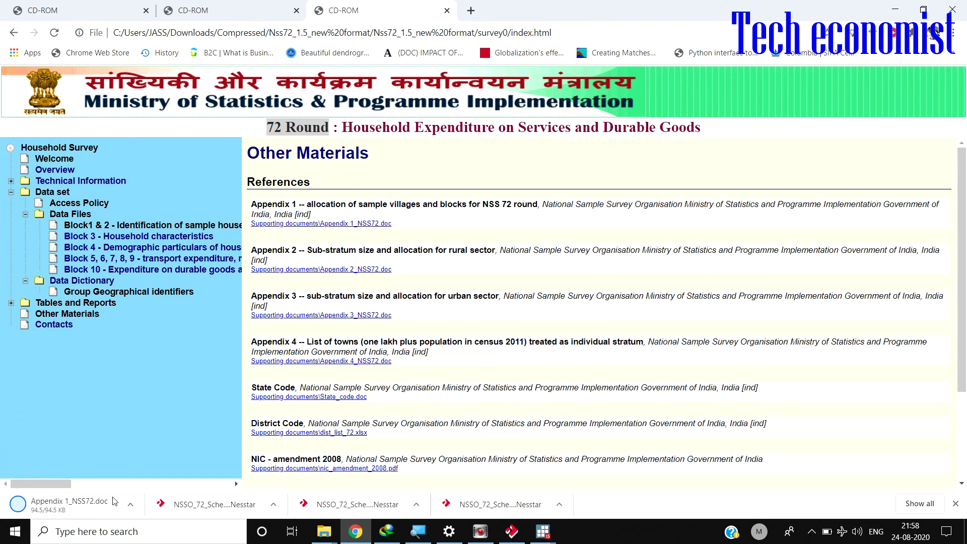